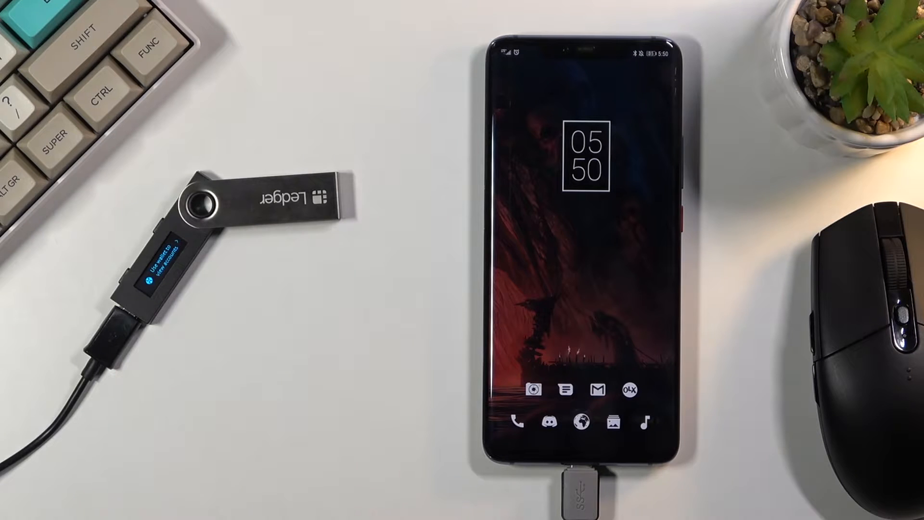
Step: Launch Ledger Live from the home screen to the accounts list with Bitcoin 1, Ethereum 1 and XRP 1
left_click(664, 436)
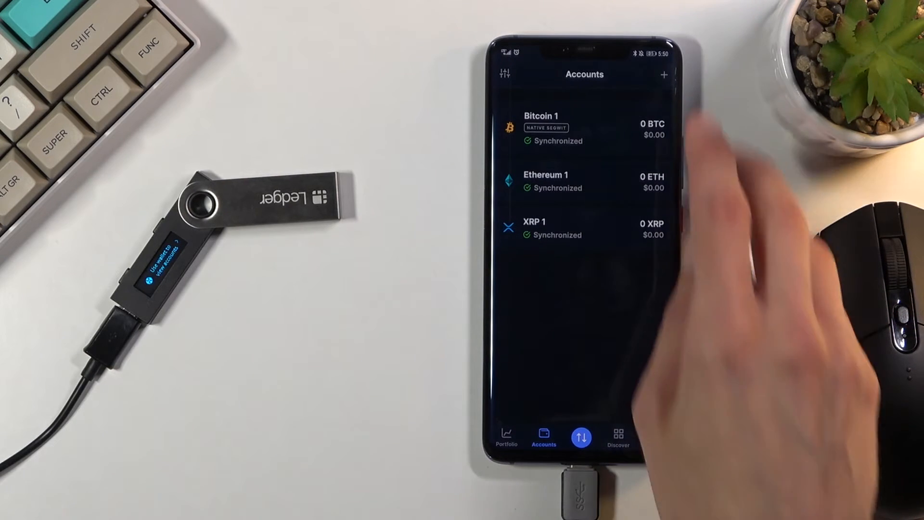
Step: Start the Add account flow with + and reach step 2 of 3, the device step
left_click(663, 74)
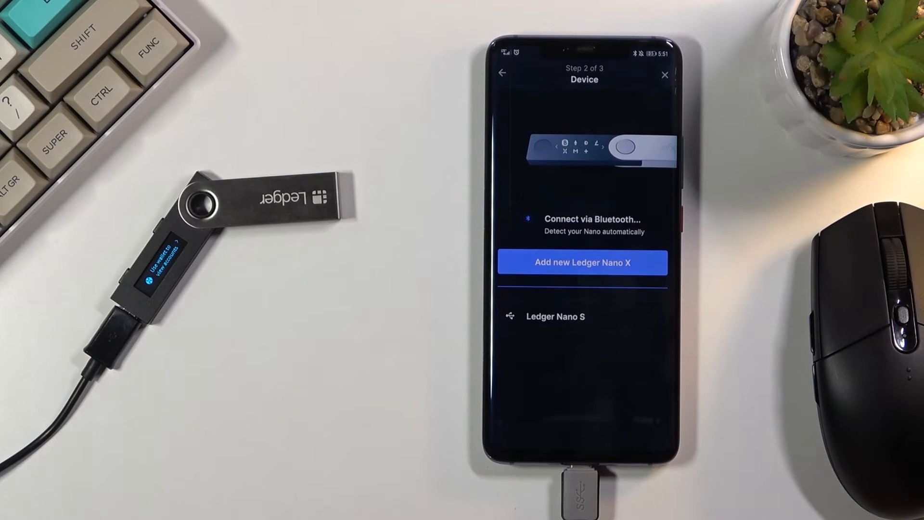
Step: Connect to the USB Ledger Nano S, let it find Dogecoin 1, and confirm adding the account
left_click(555, 317)
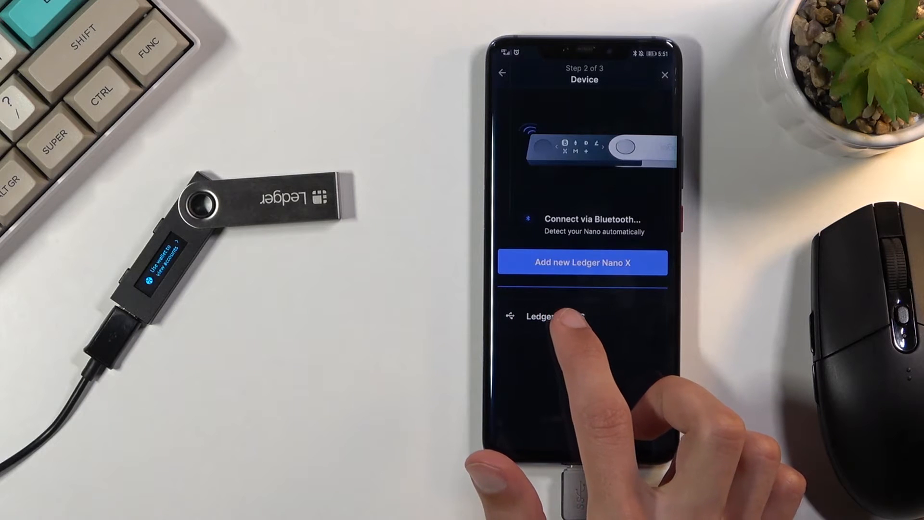
left_click(542, 316)
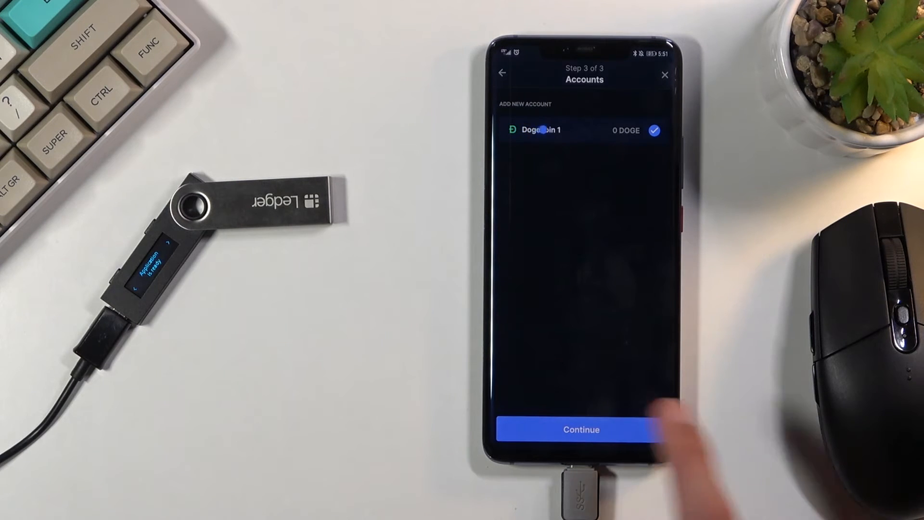
left_click(580, 429)
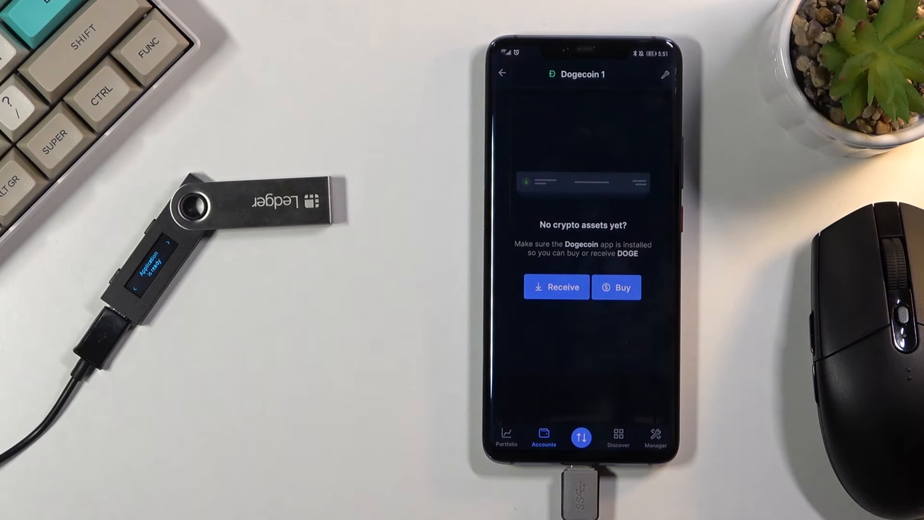
Step: Show the Dogecoin 1 receive QR code and address, continuing without device confirmation
left_click(556, 287)
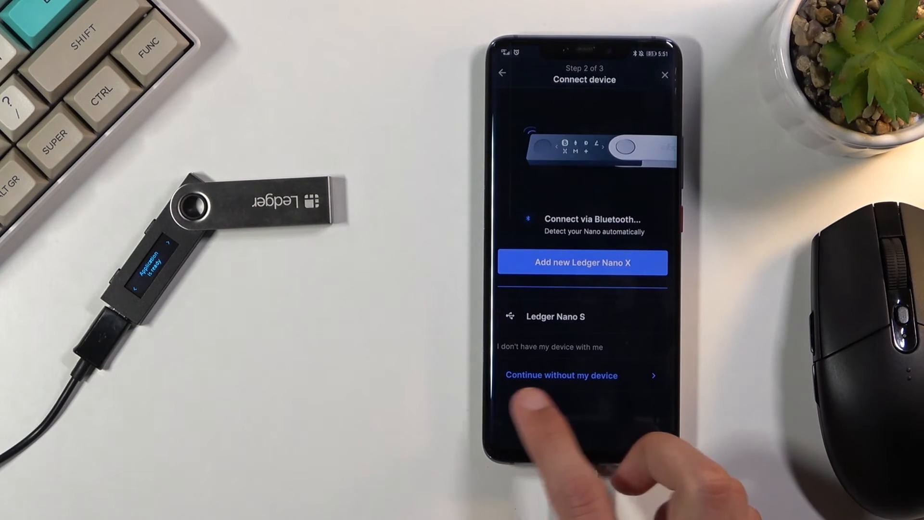
left_click(560, 374)
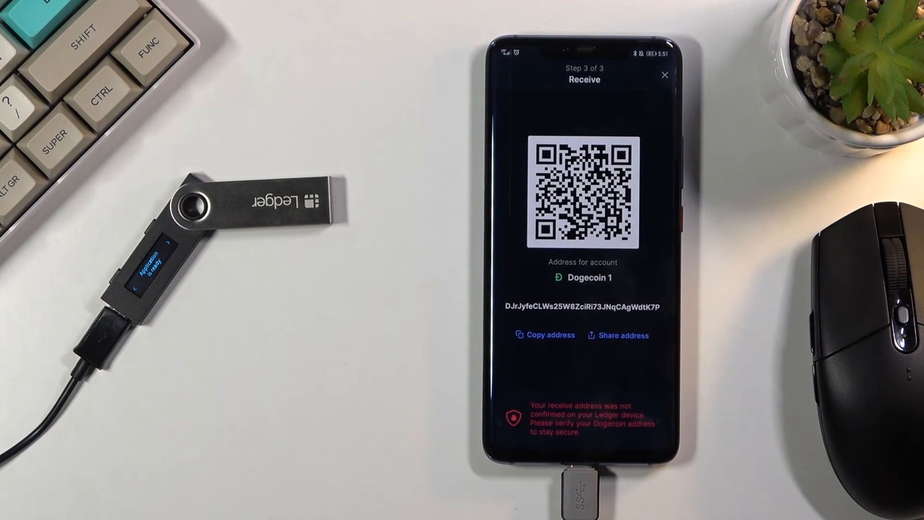